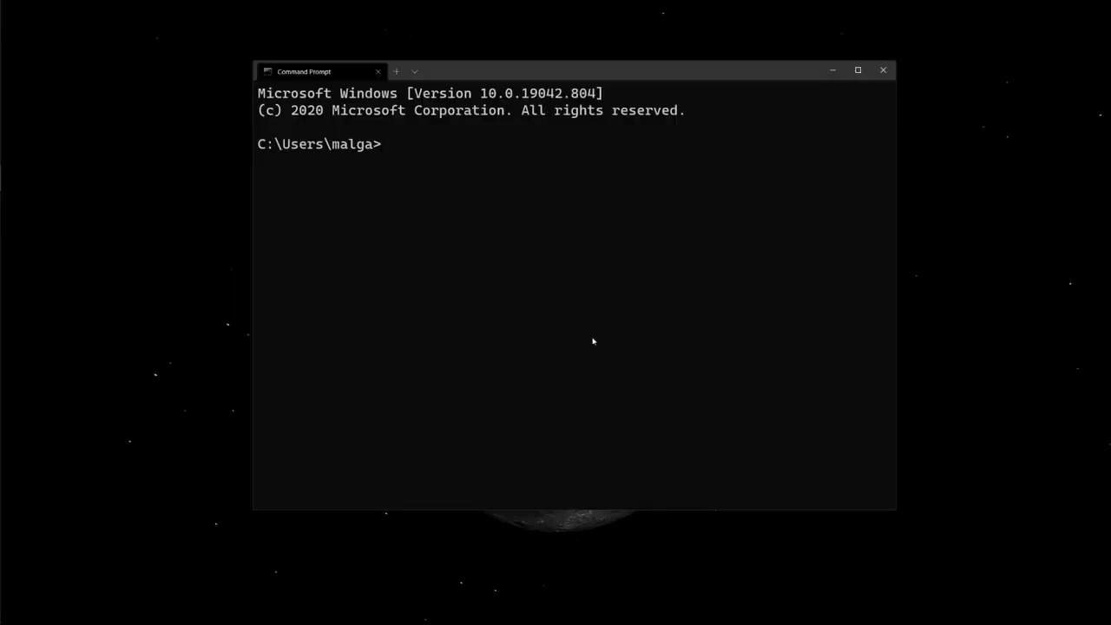
# Change into the explorers folder, which holds only a frontend directory, and begin a yarn command
pyautogui.write('cd exp')
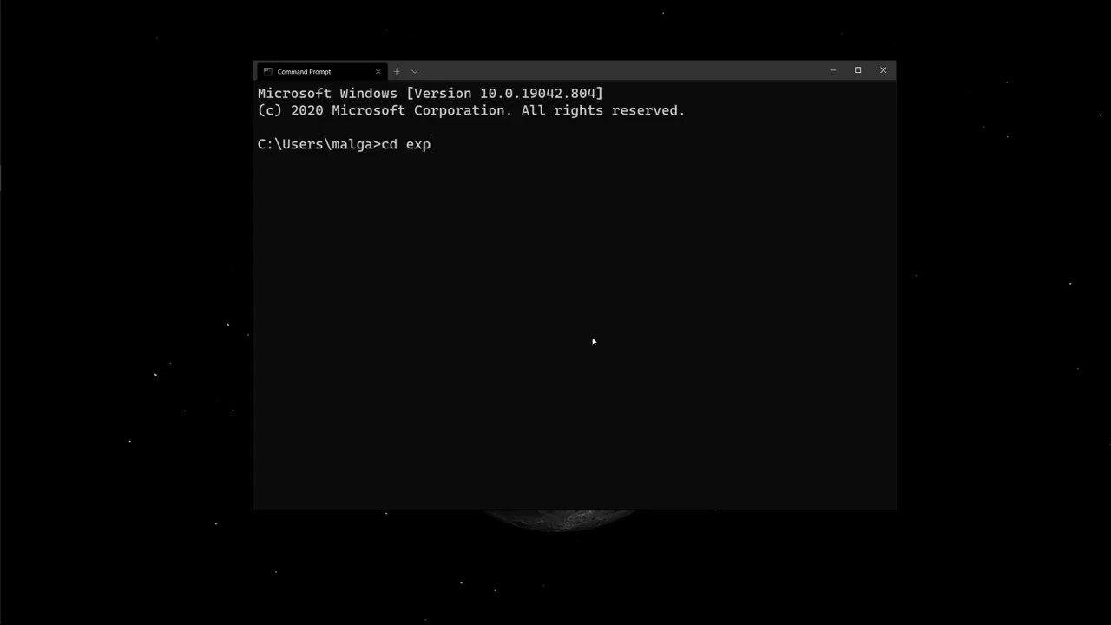
pyautogui.press('Return')
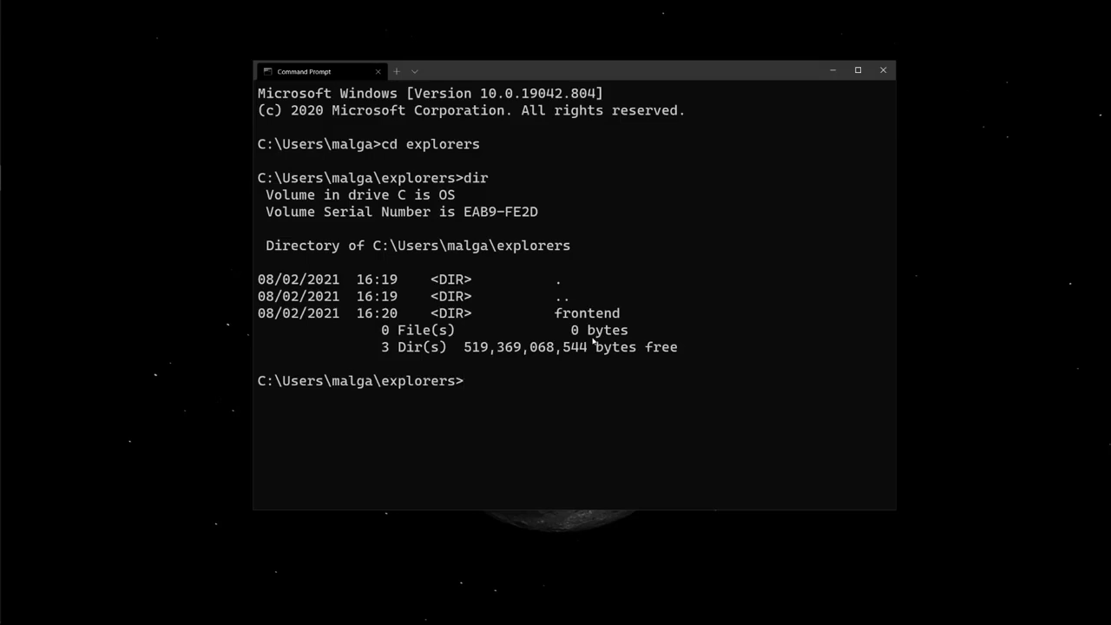
pyautogui.write('yarn c')
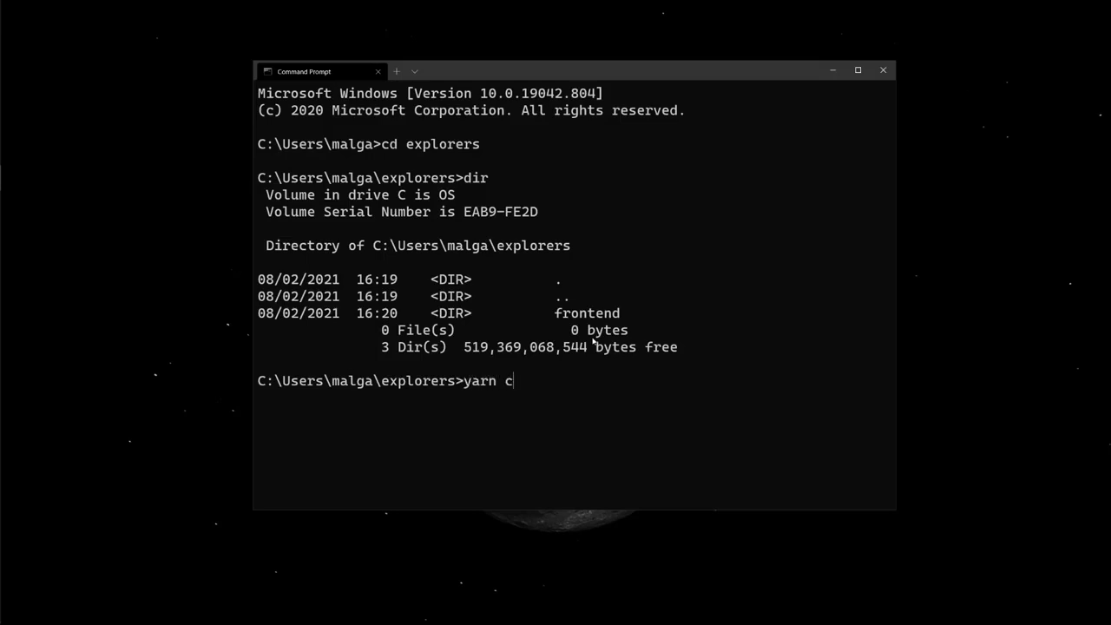
# Run yarn create strapi-app api to scaffold a Strapi project named api
pyautogui.write('reate strap')
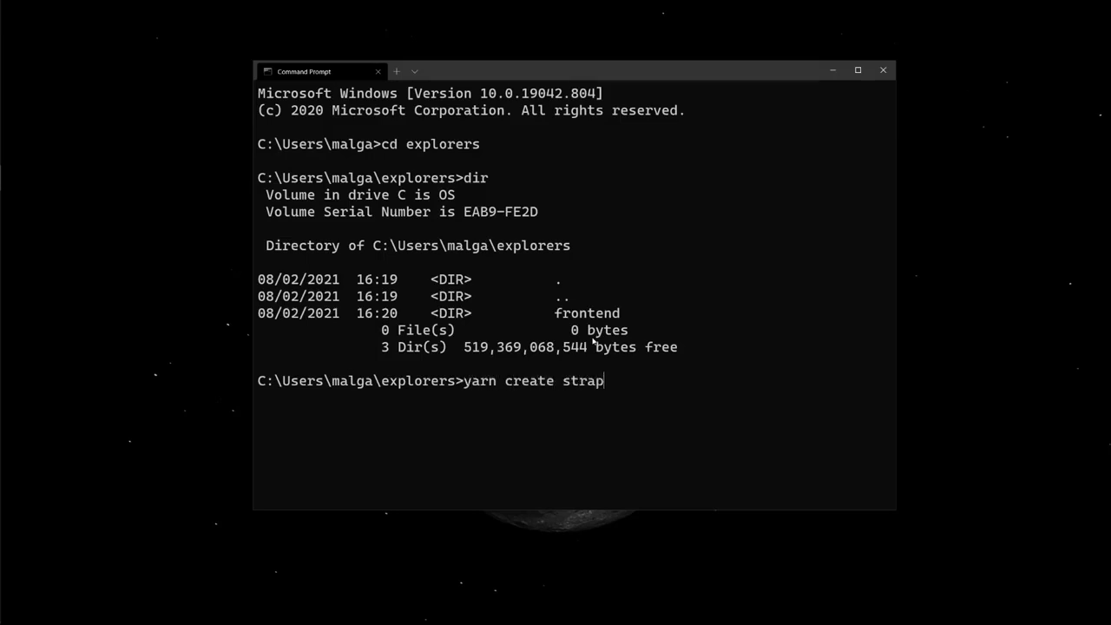
pyautogui.write('i-app')
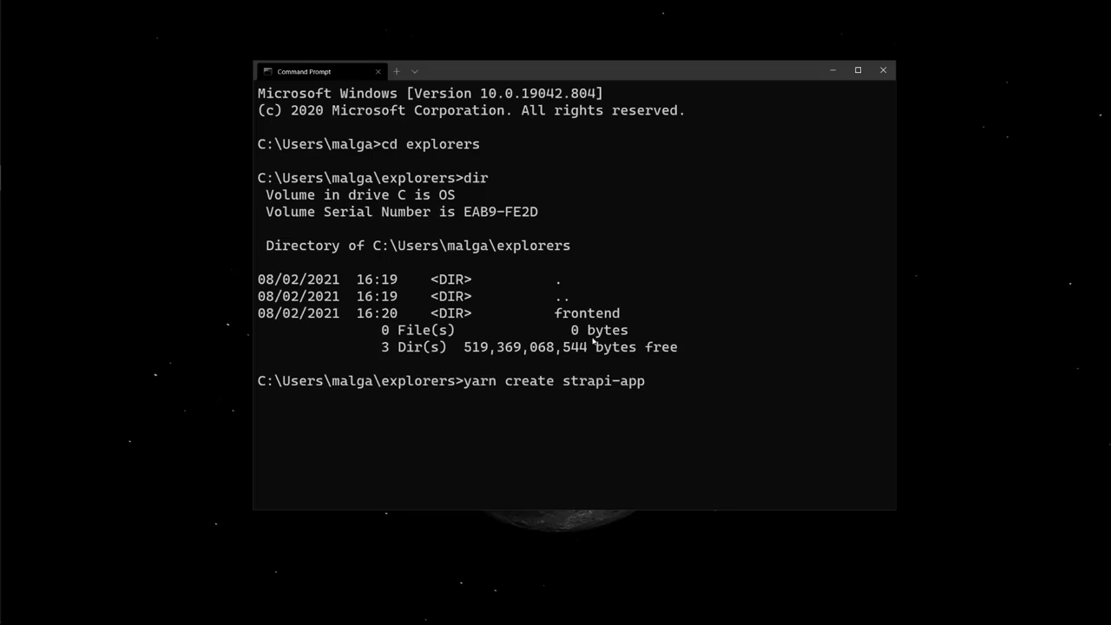
pyautogui.write('api')
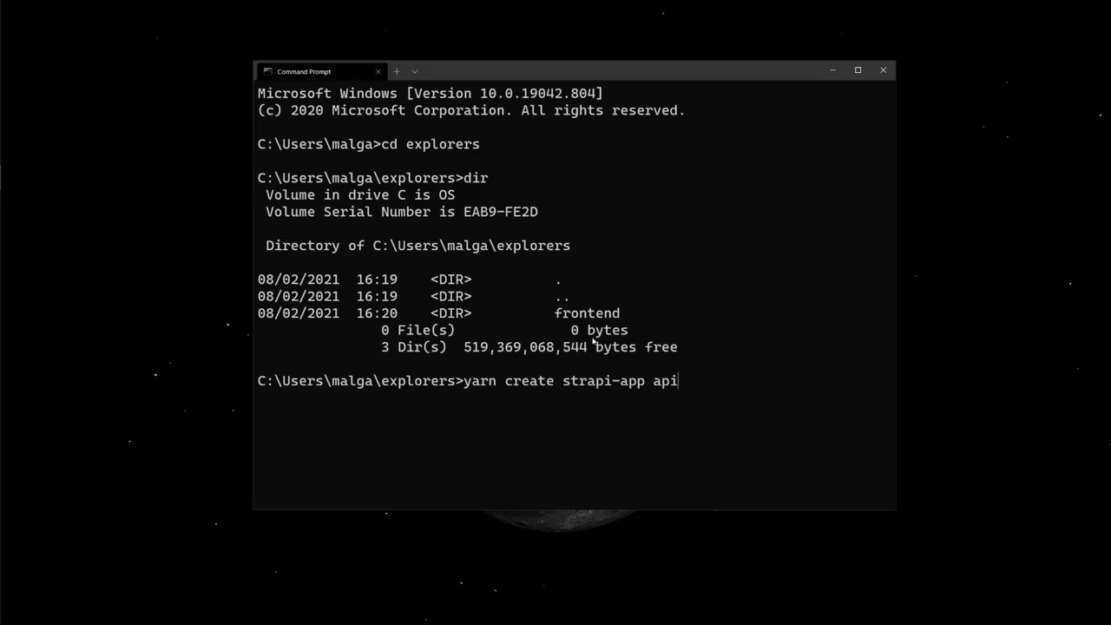
pyautogui.press('Return')
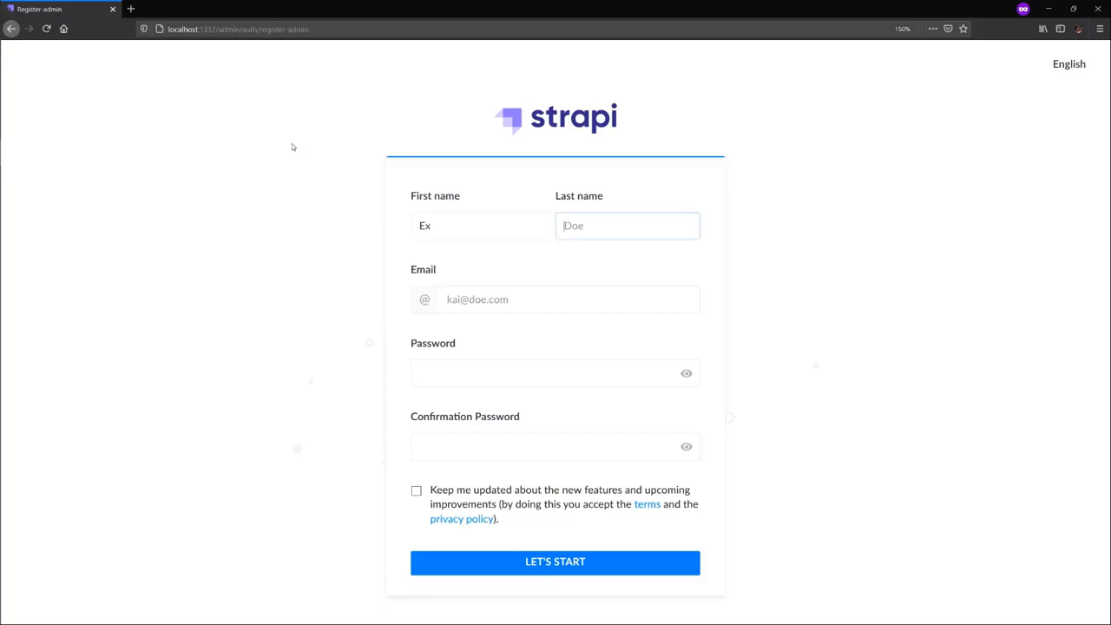
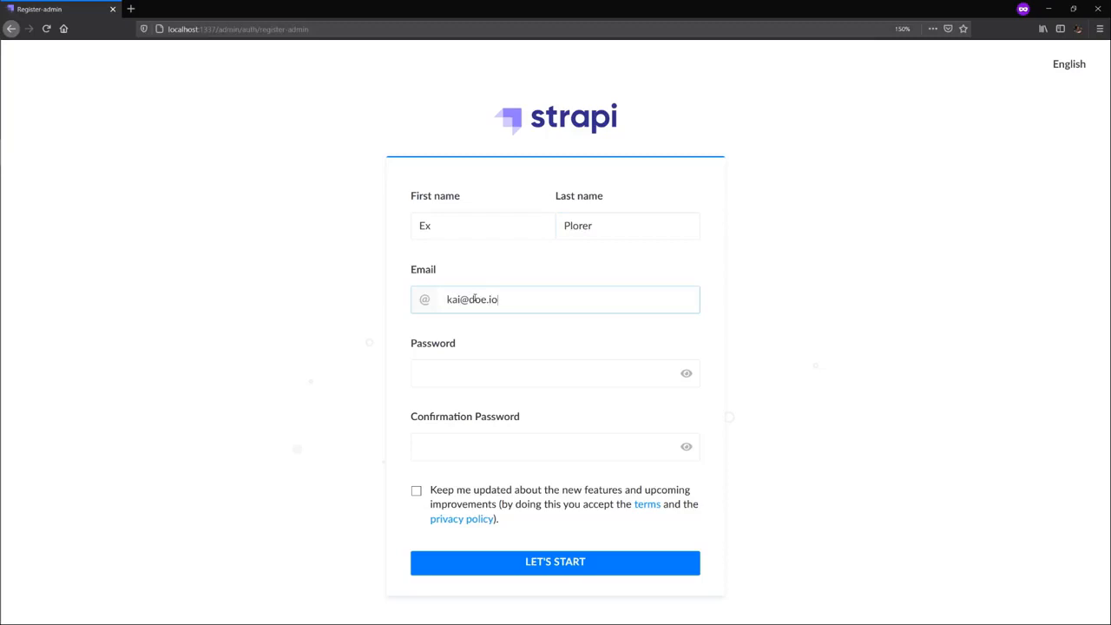
# Register admin Plor with a doe.io email and matching password, opting in to updates
pyautogui.write('•••••')
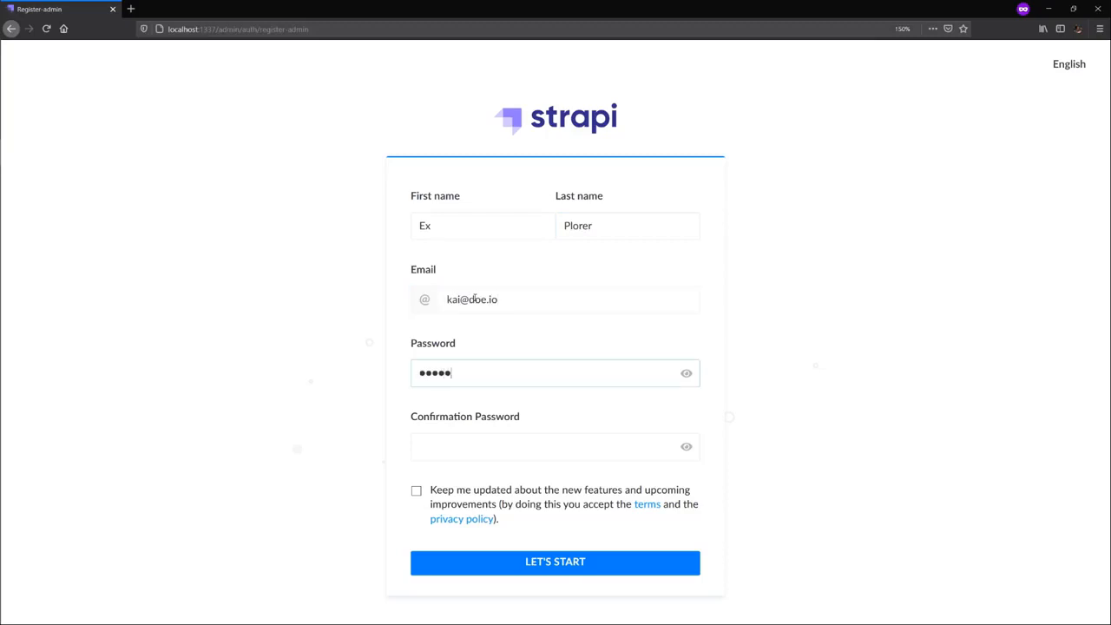
pyautogui.write('•')
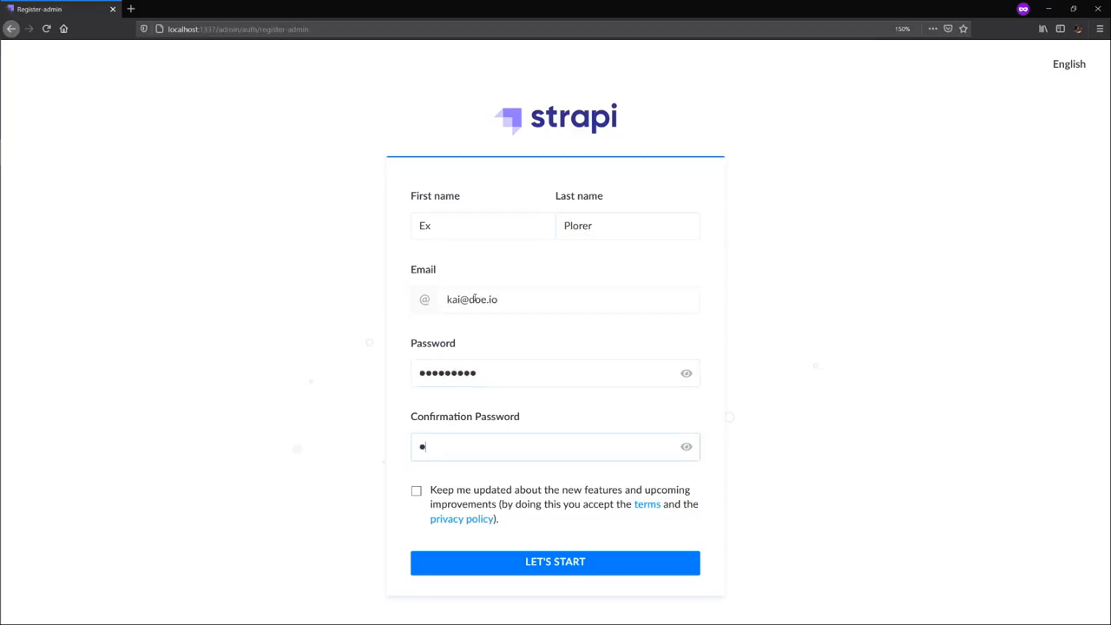
pyautogui.write('••••••')
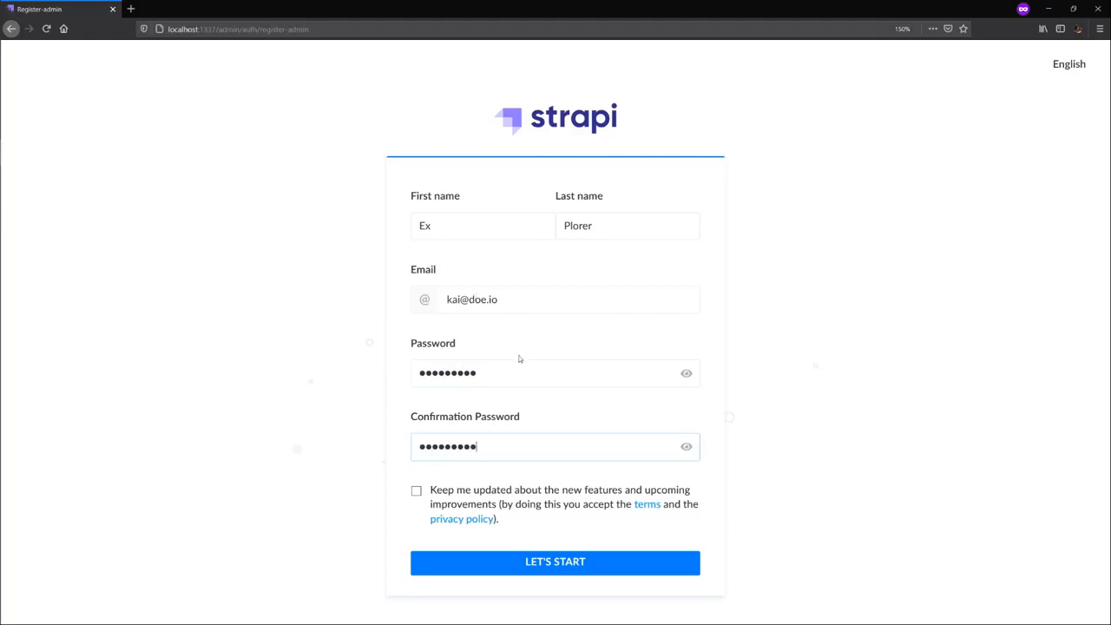
pyautogui.click(415, 490)
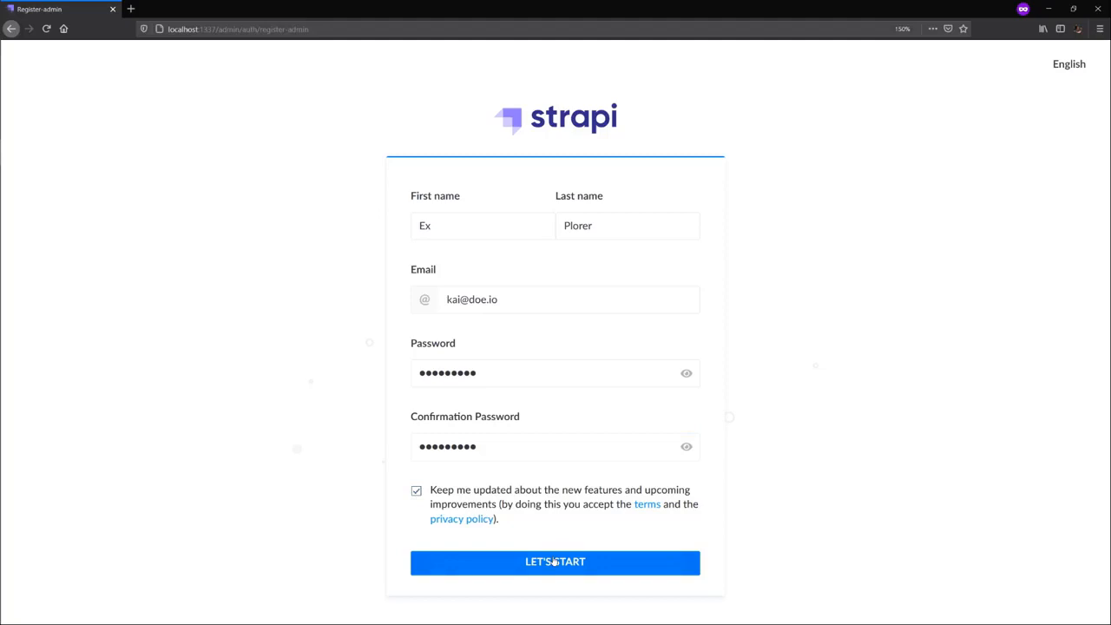
pyautogui.moveTo(582, 526)
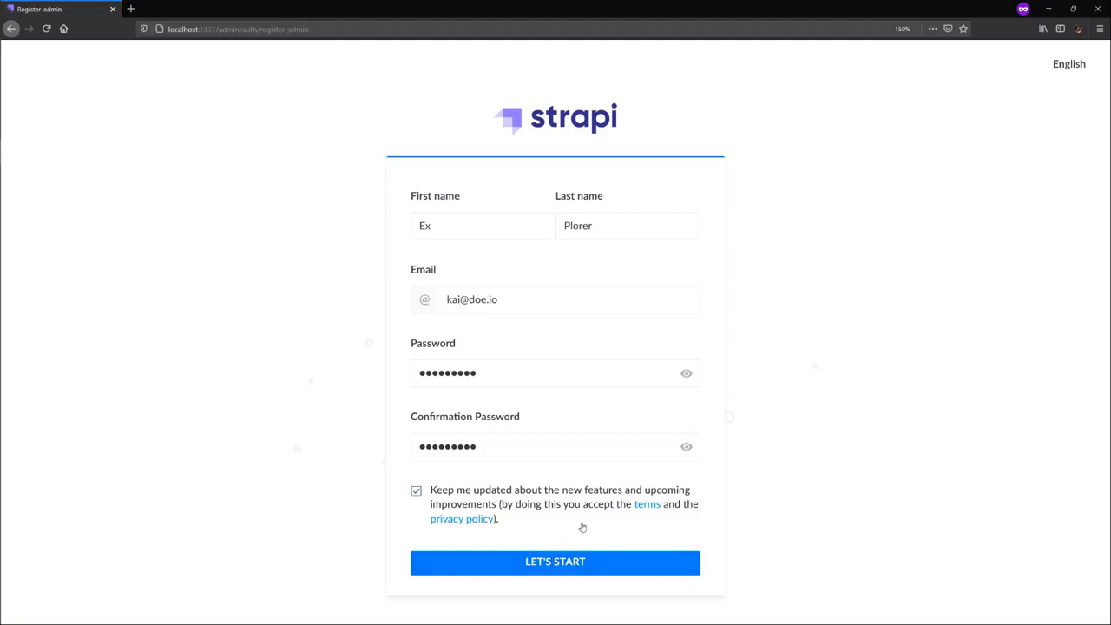
pyautogui.click(555, 561)
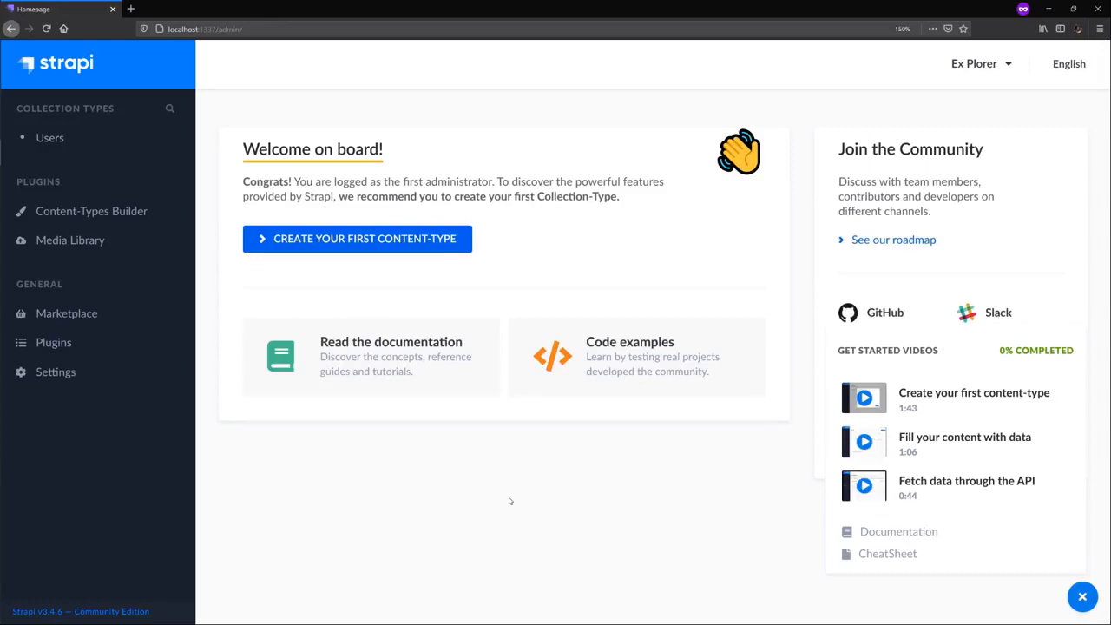
pyautogui.moveTo(553, 526)
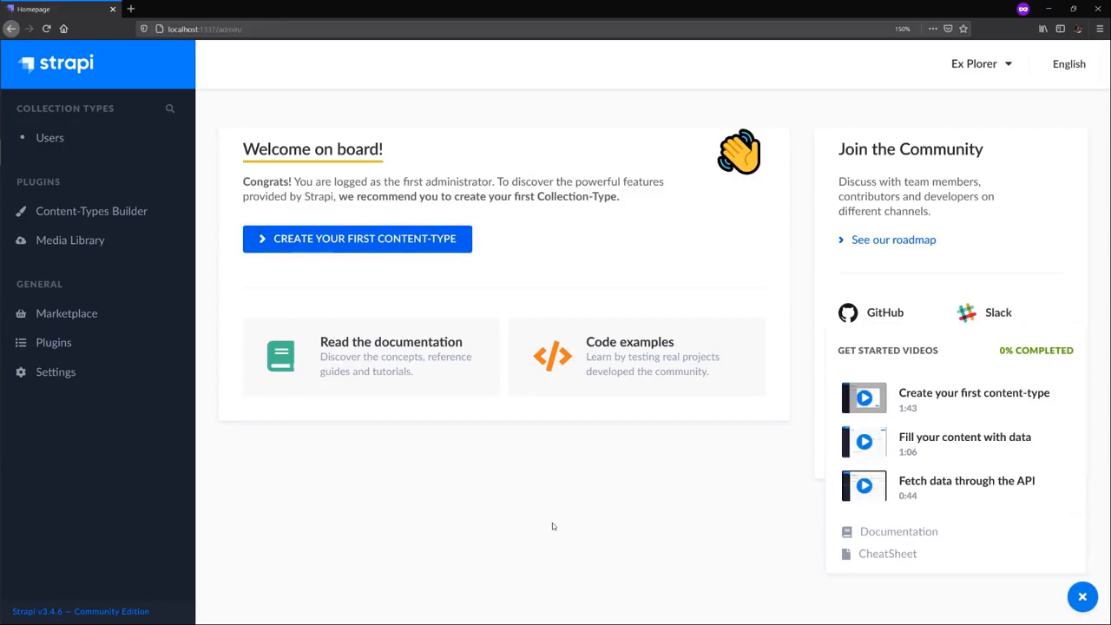
pyautogui.moveTo(431, 506)
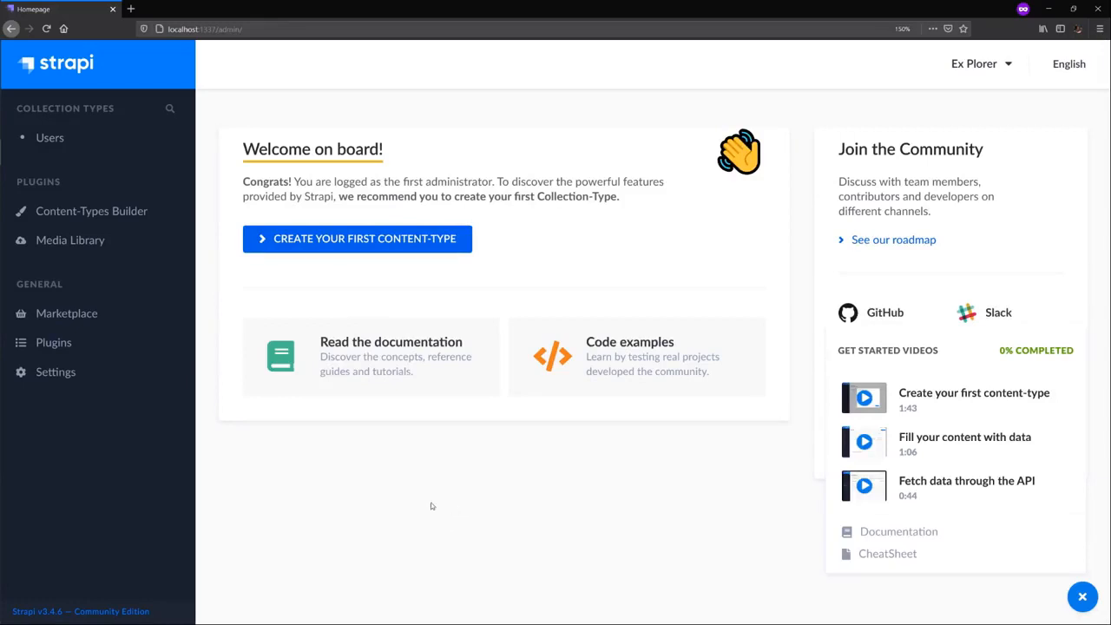
pyautogui.moveTo(542, 432)
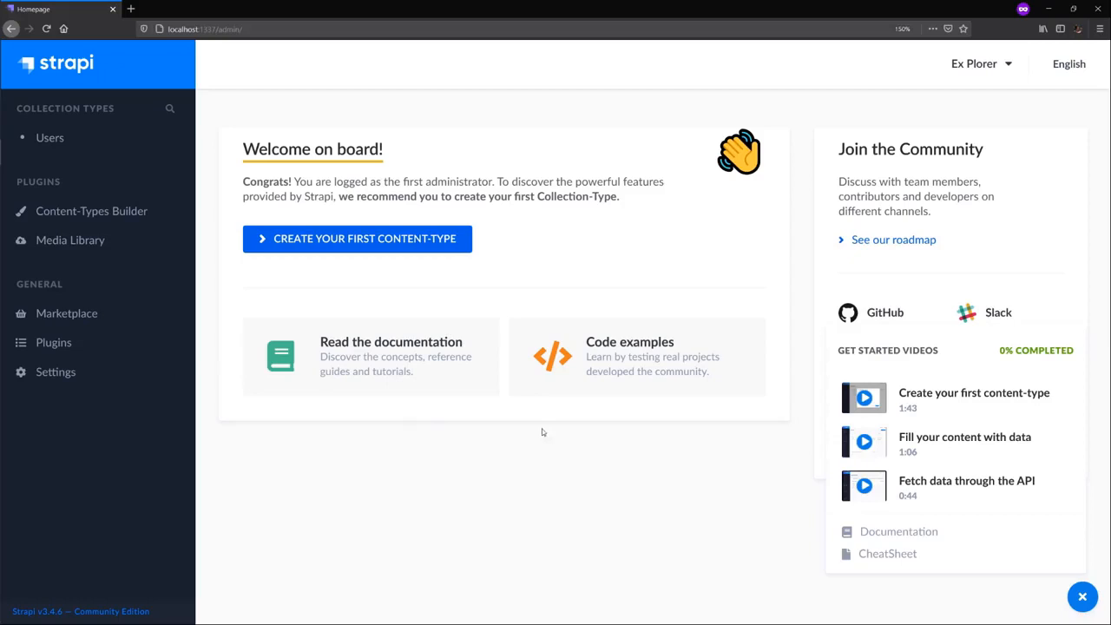
pyautogui.moveTo(527, 228)
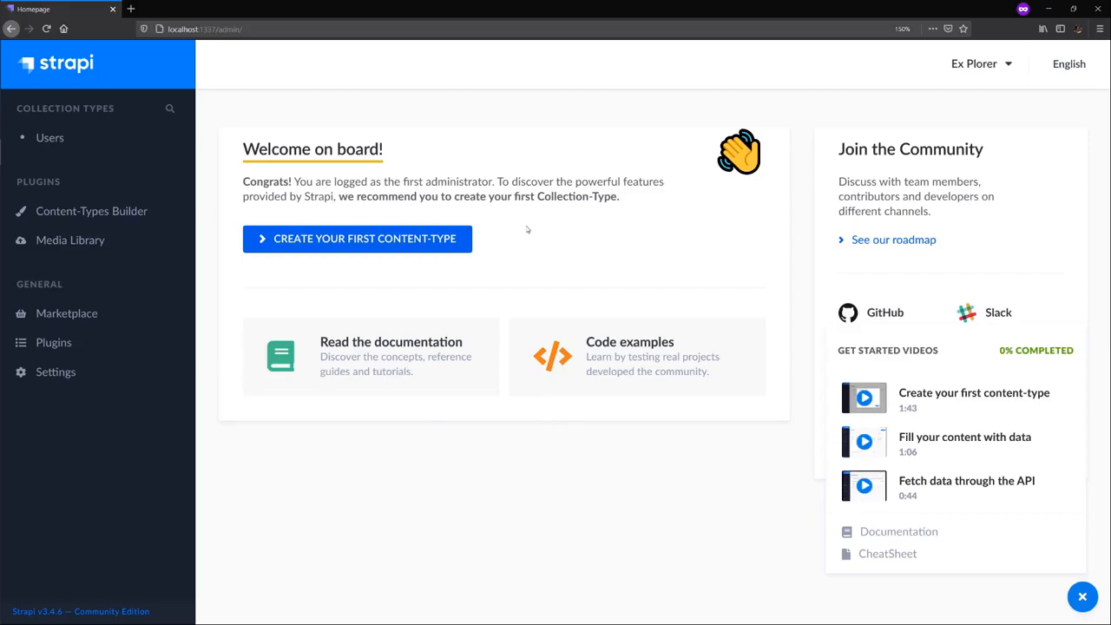
pyautogui.moveTo(532, 212)
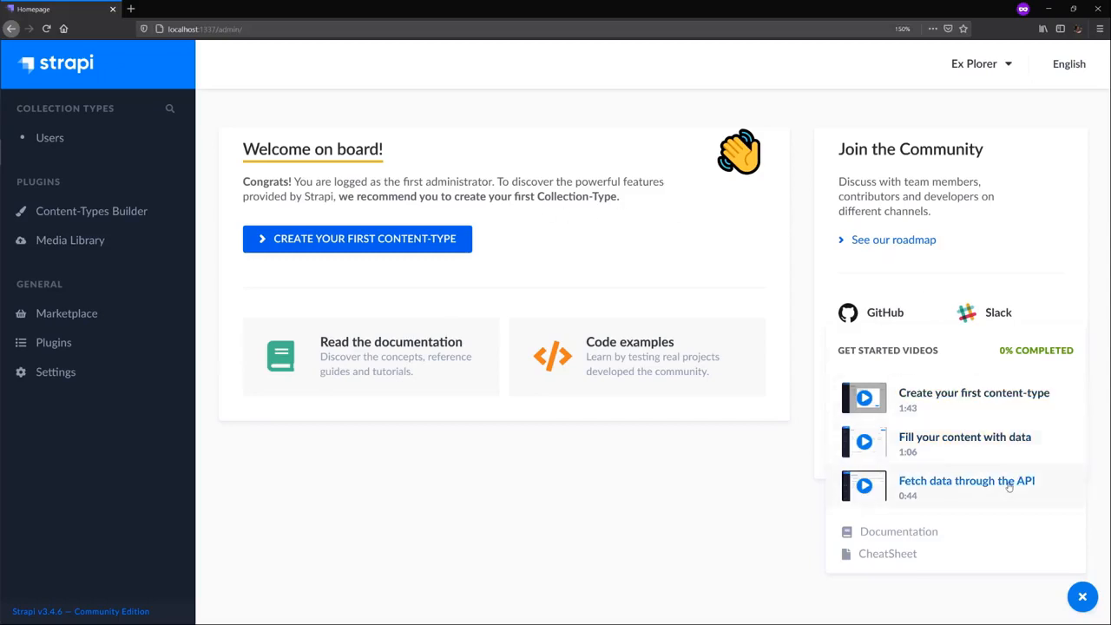
pyautogui.moveTo(985, 510)
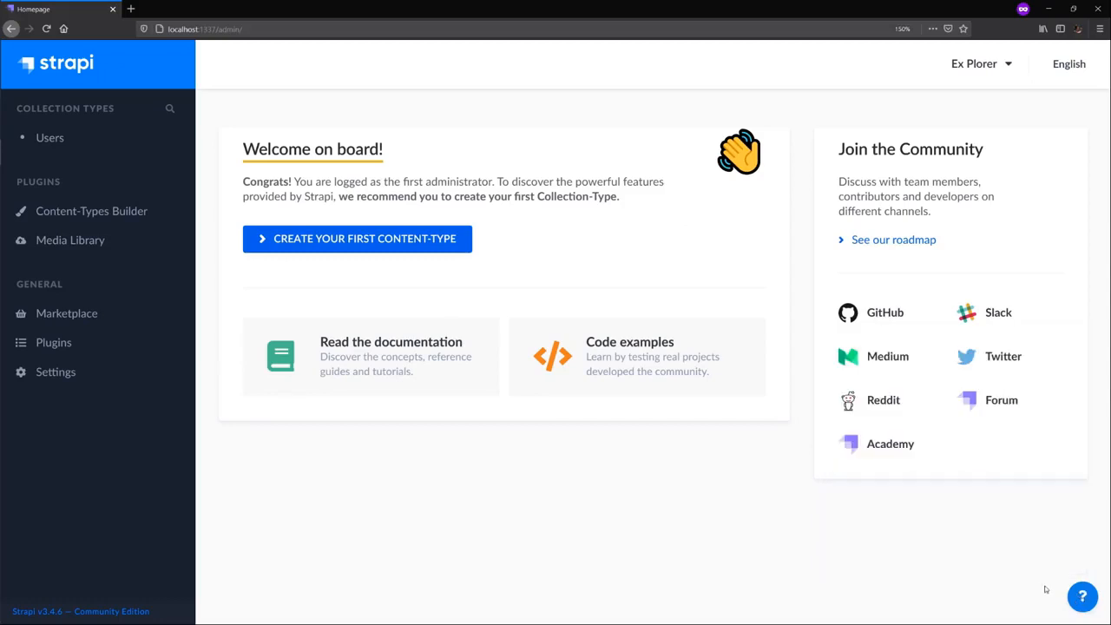
pyautogui.moveTo(1030, 565)
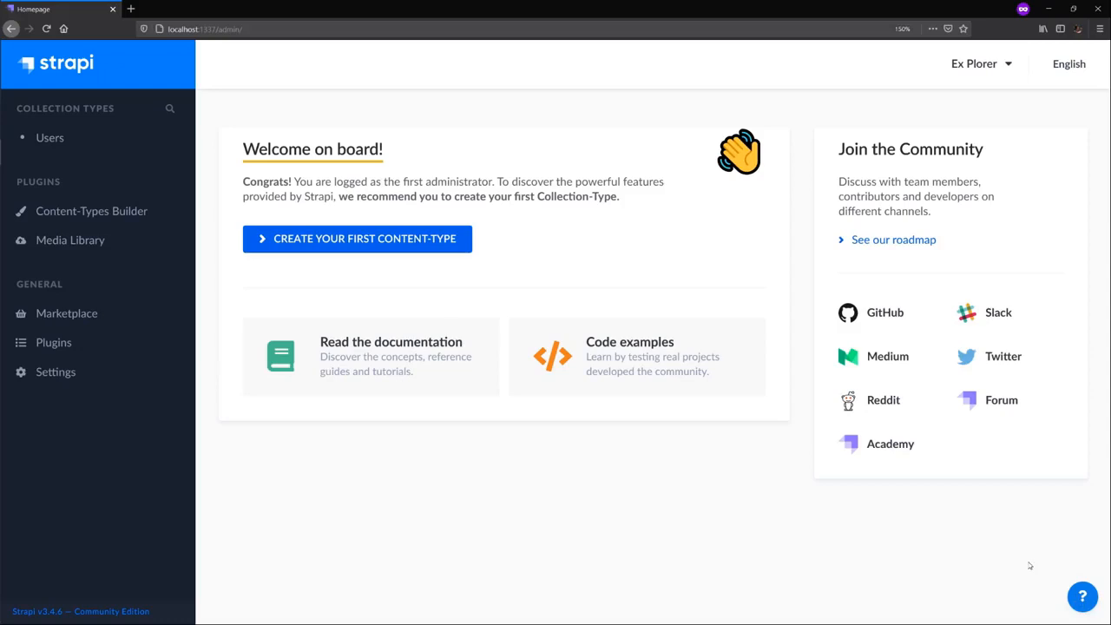
pyautogui.moveTo(1042, 547)
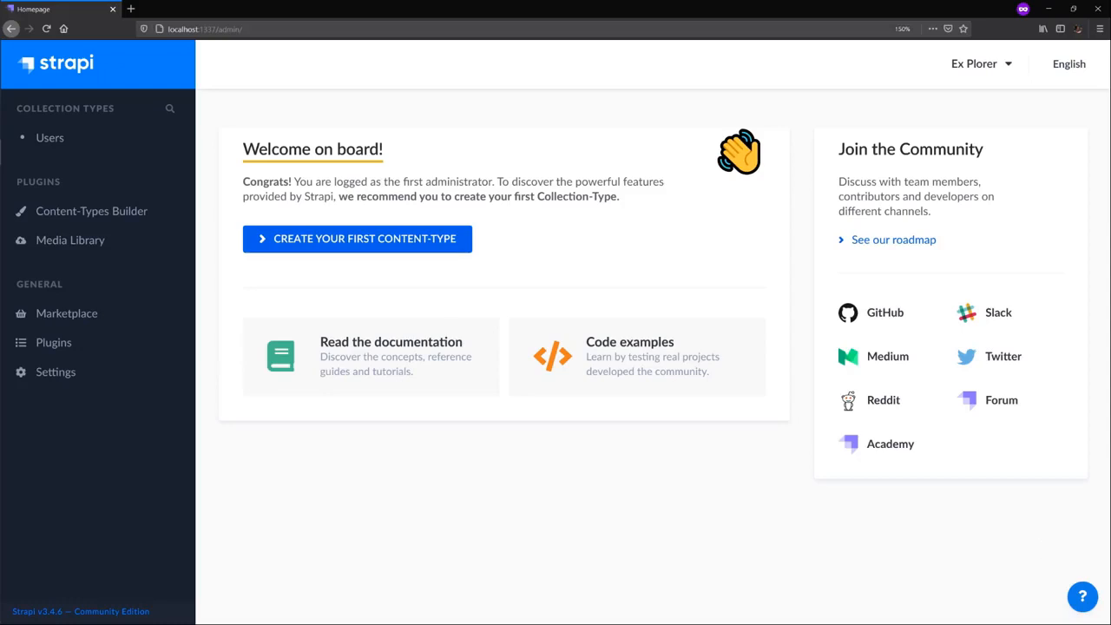
pyautogui.moveTo(1043, 544)
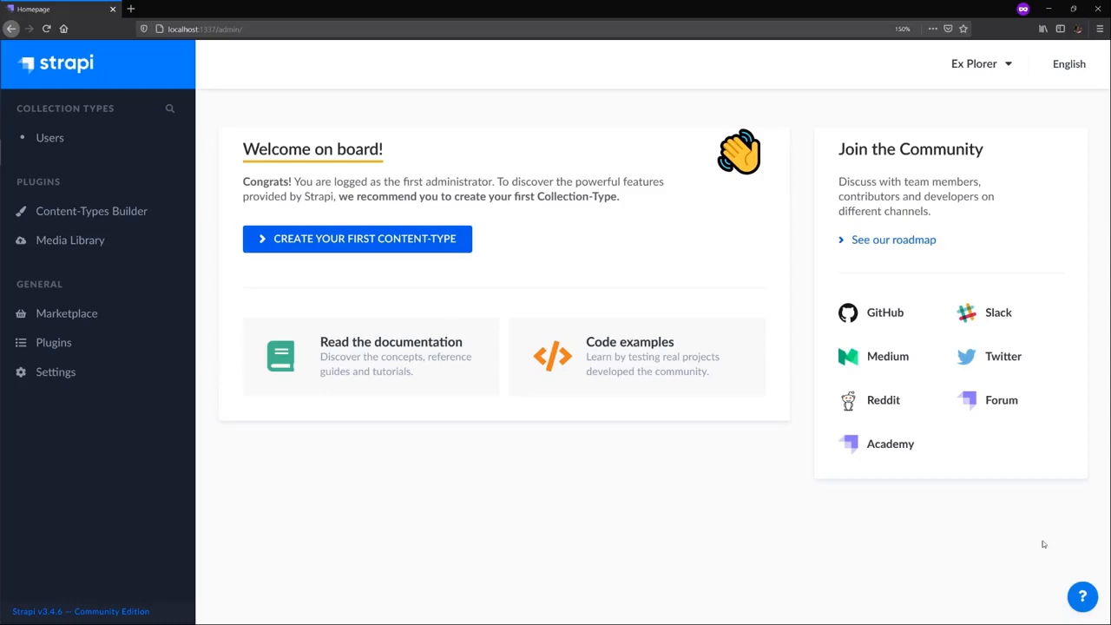